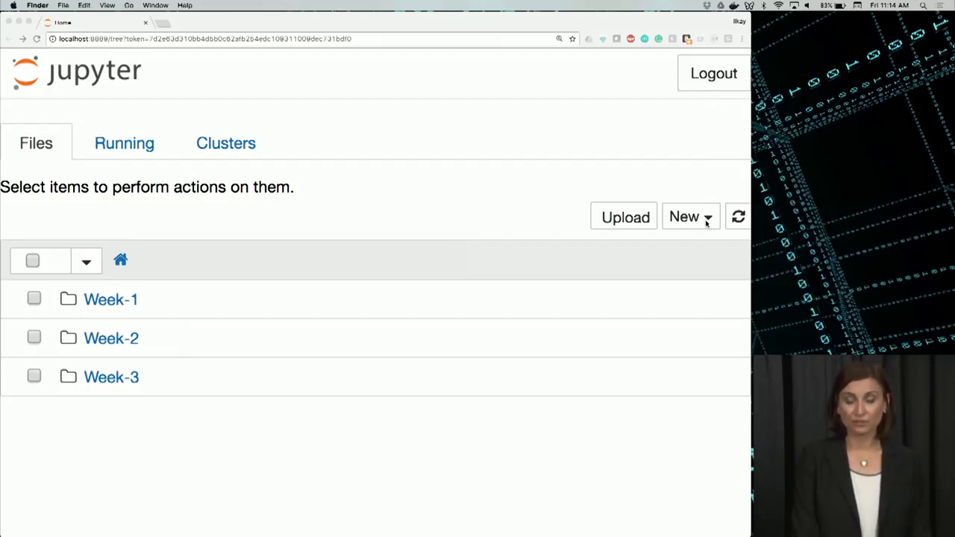
Create a new Python 3 notebook from the New menu
{"action": "left_click", "coordinate": [689, 216]}
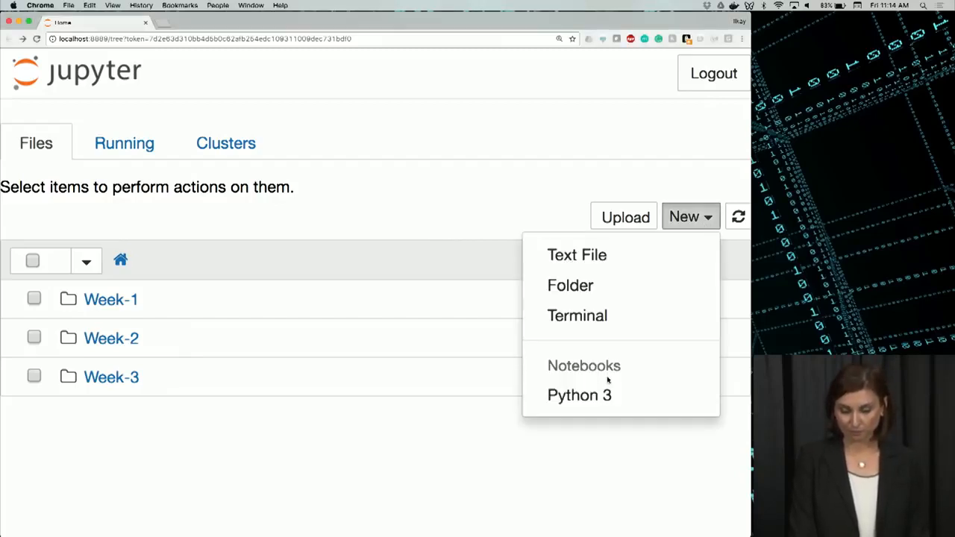
{"action": "left_click", "coordinate": [579, 394]}
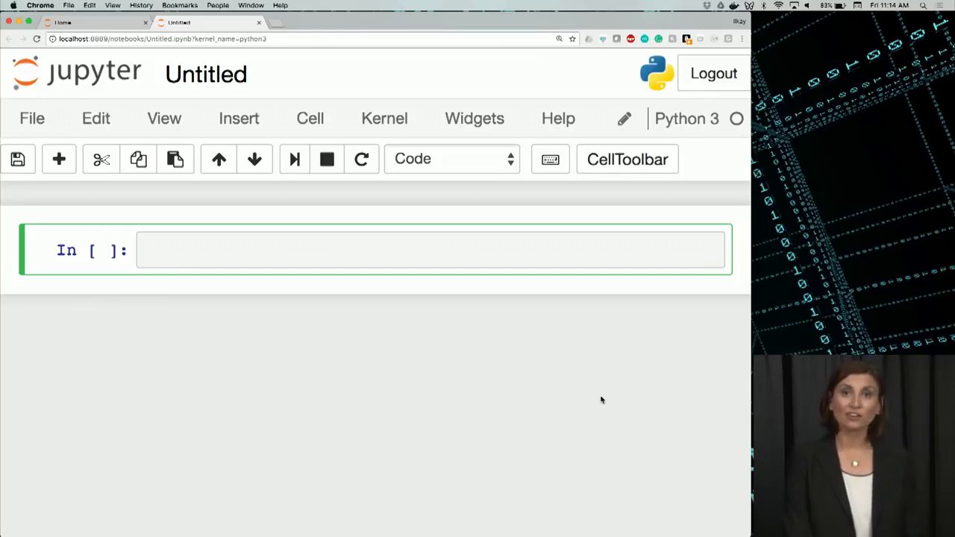
Rename the untitled notebook to 'Intro Notebook' and confirm
{"action": "left_click", "coordinate": [206, 74]}
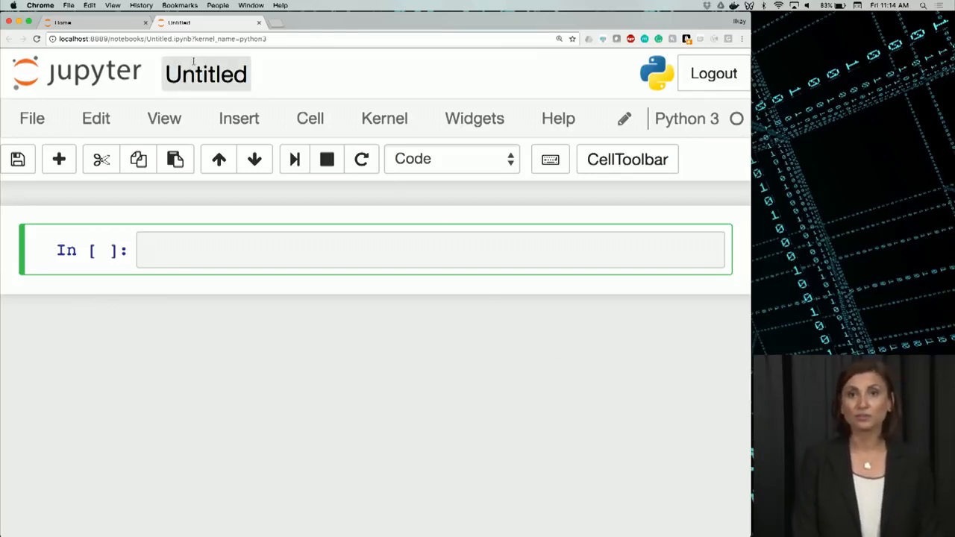
{"action": "left_click", "coordinate": [205, 73]}
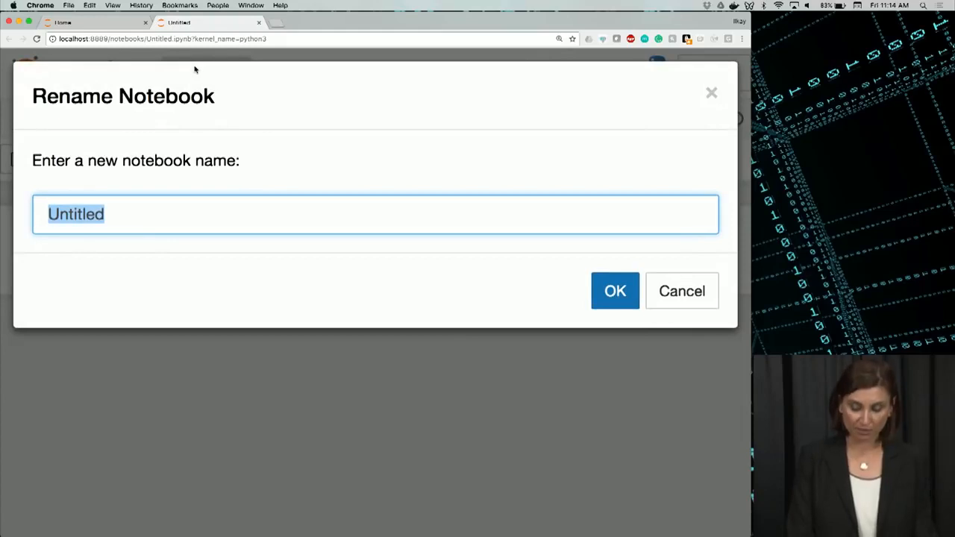
{"action": "type", "text": "Intro Noteb"}
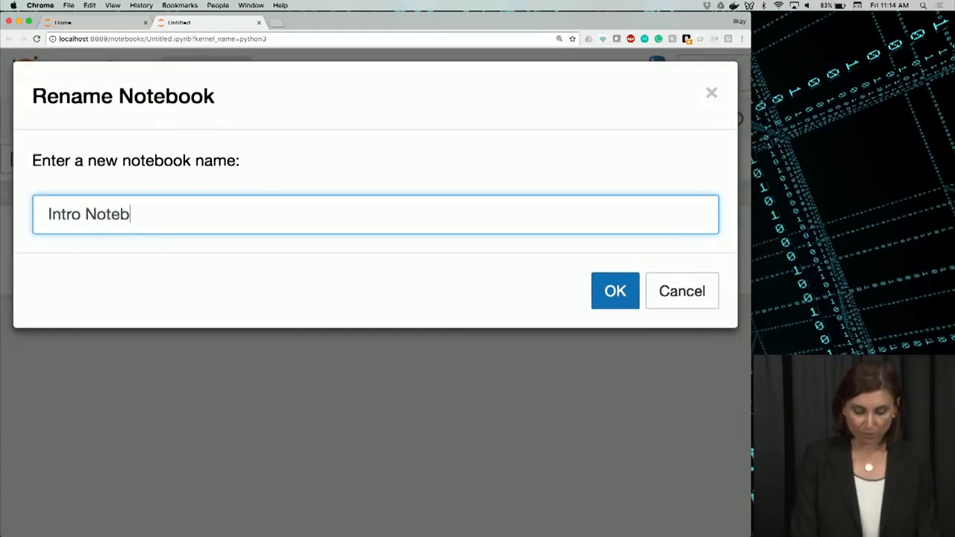
{"action": "left_click", "coordinate": [615, 291]}
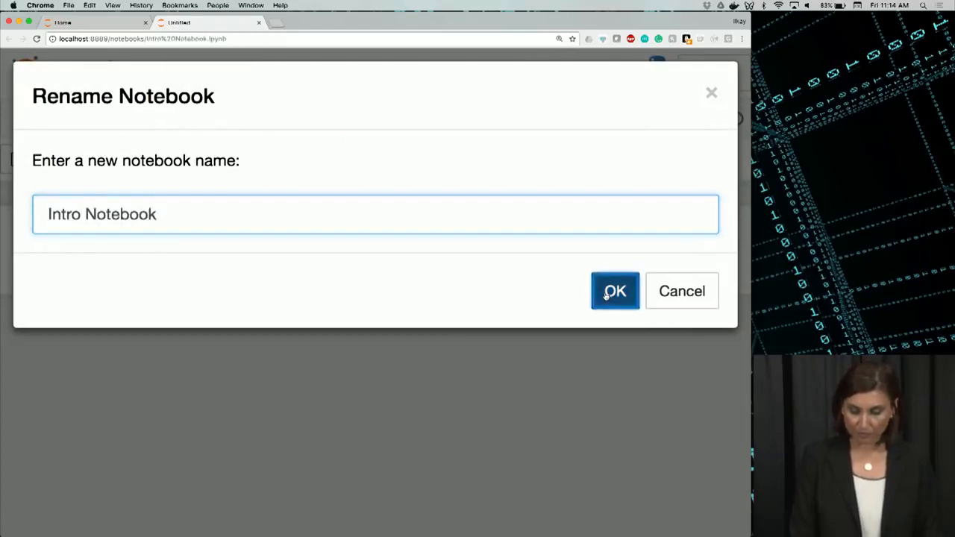
{"action": "left_click", "coordinate": [614, 291]}
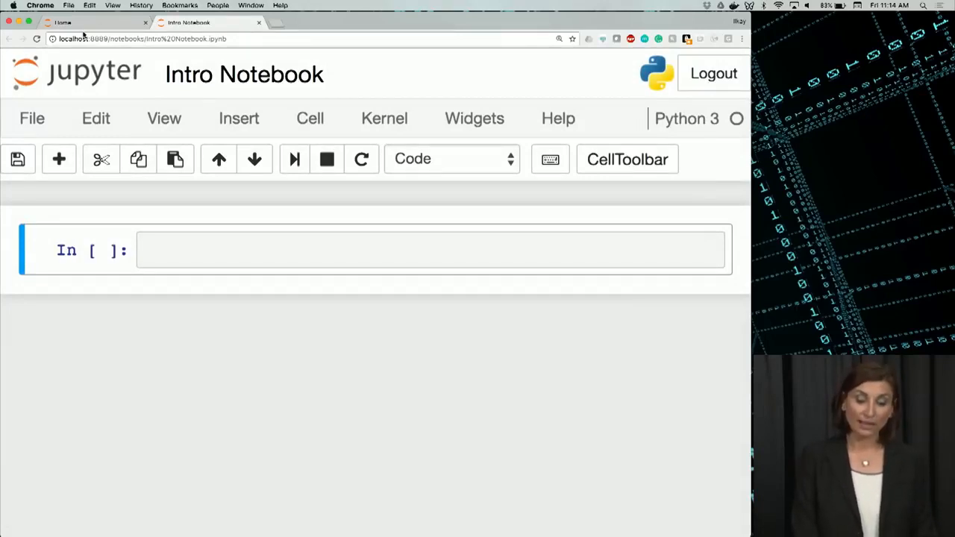
{"action": "left_click", "coordinate": [82, 22]}
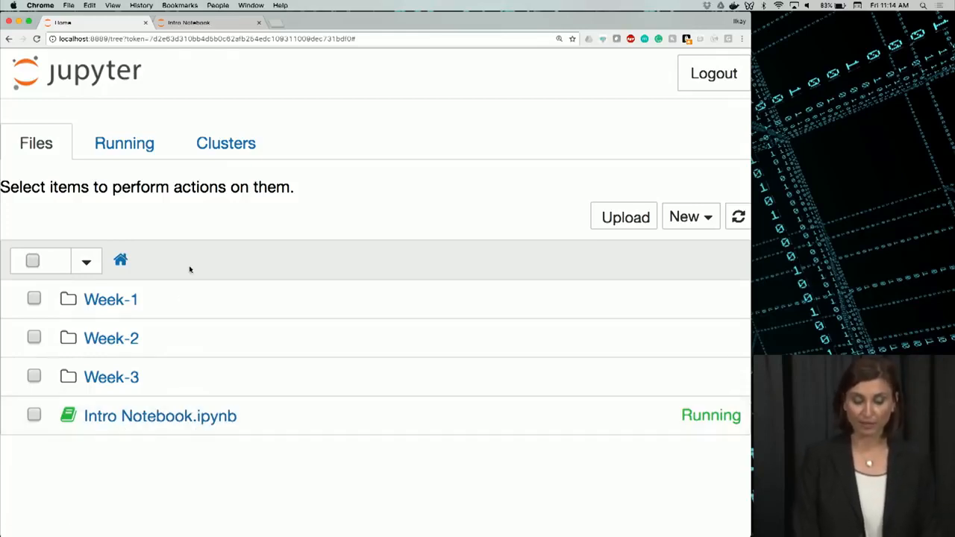
{"action": "mouse_move", "coordinate": [236, 167]}
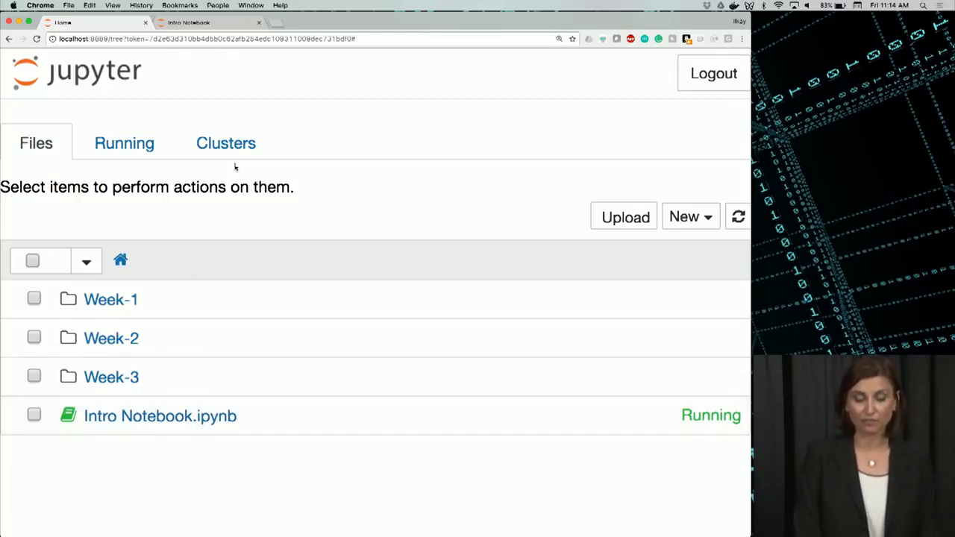
{"action": "left_click", "coordinate": [188, 22]}
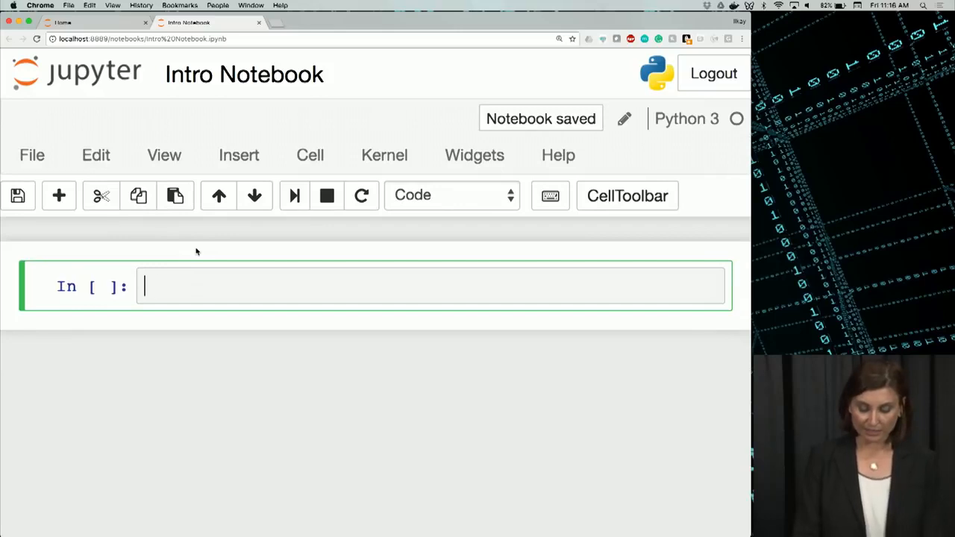
Write print("Hello World!") in the first cell and run it, outputting Hello World!
{"action": "type", "text": "print()"}
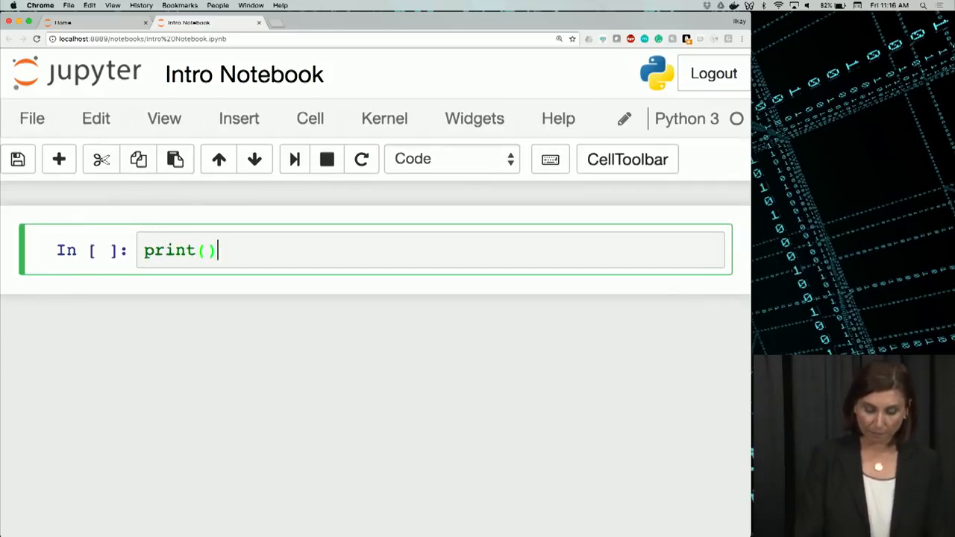
{"action": "type", "text": "\""}
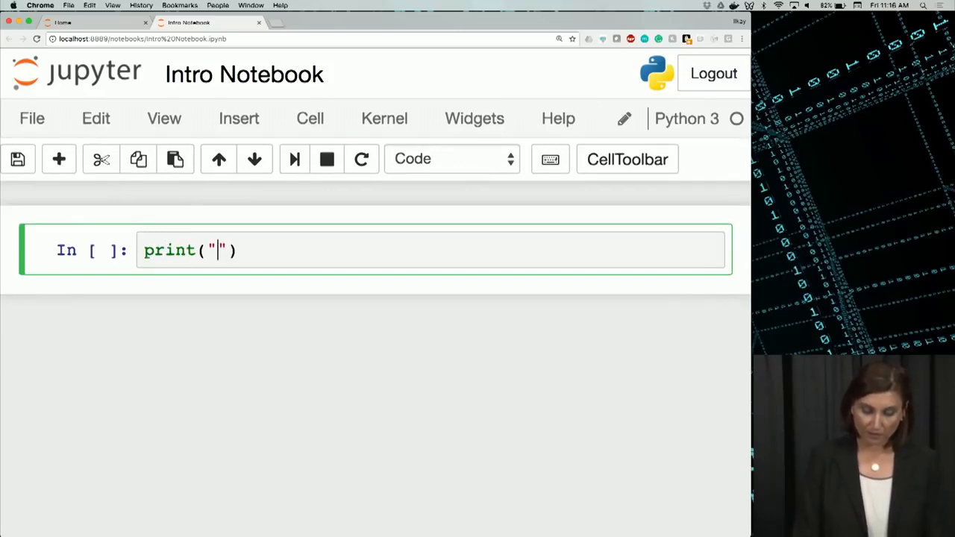
{"action": "type", "text": "Hello World@"}
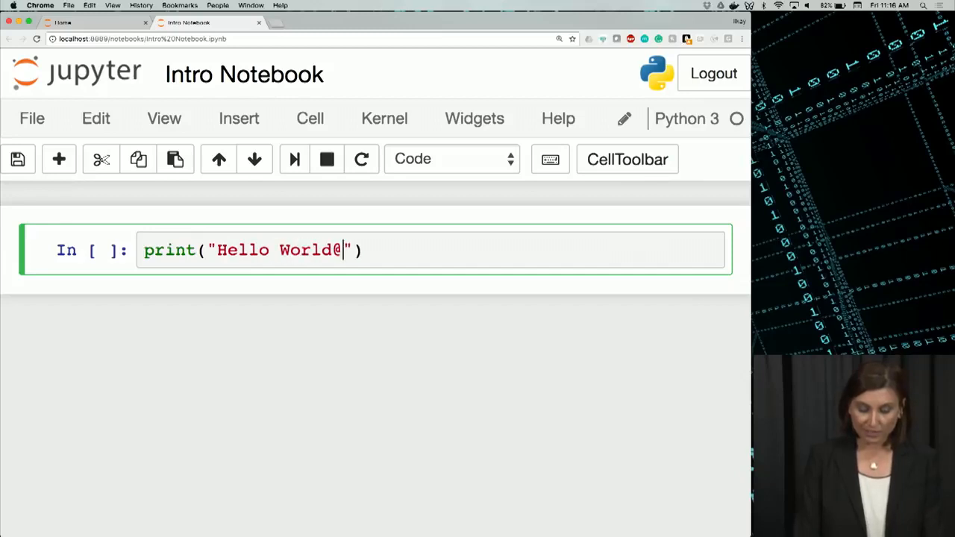
{"action": "type", "text": "!"}
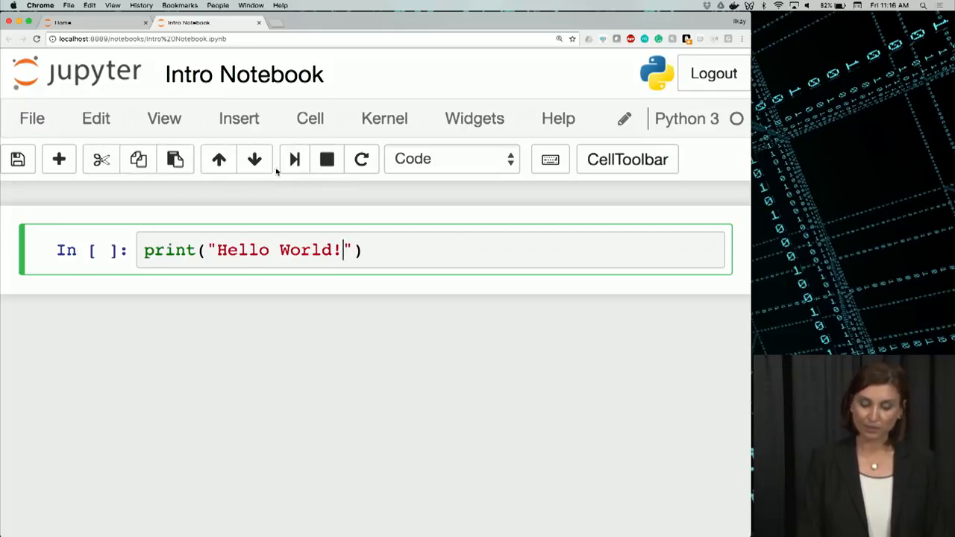
{"action": "left_click", "coordinate": [293, 158]}
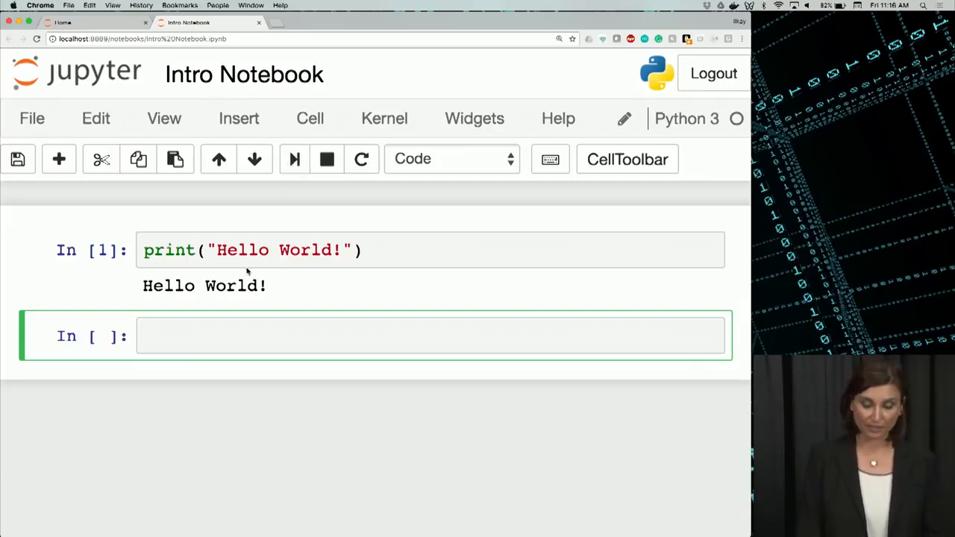
Re-run the Hello World! cell so it shows execution number In [2]
{"action": "left_click", "coordinate": [320, 250]}
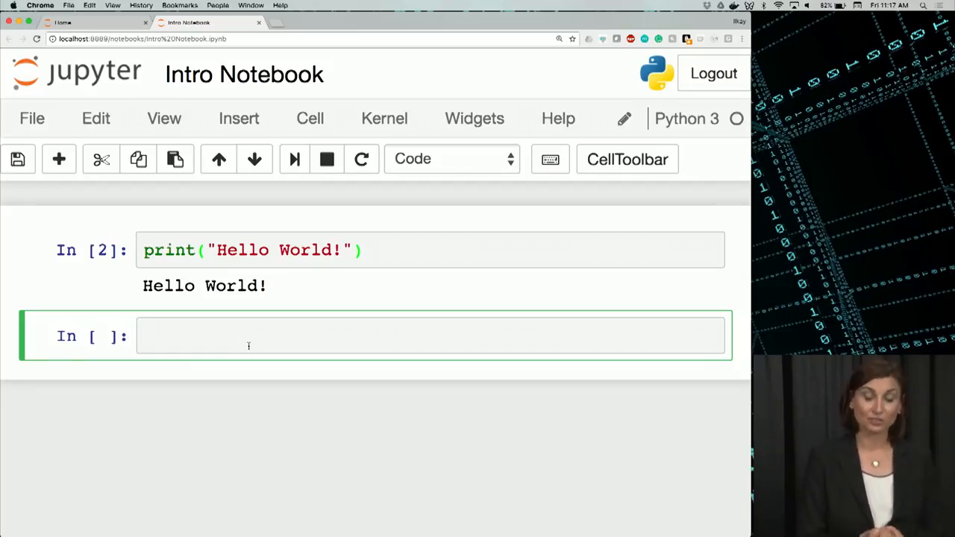
Compute 365 * 24 * 60 * 60 in a new cell, giving 31536000 seconds
{"action": "type", "text": "365 *"}
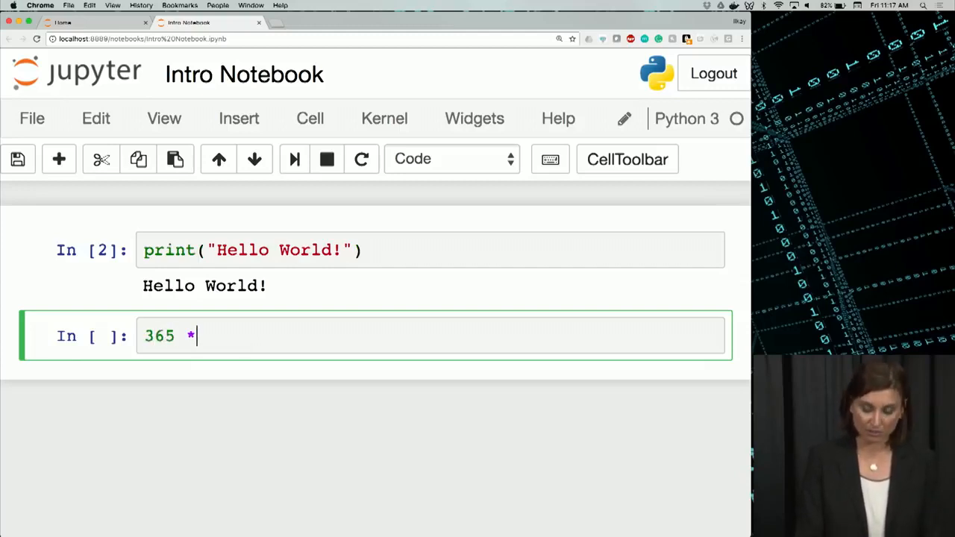
{"action": "type", "text": "24 *"}
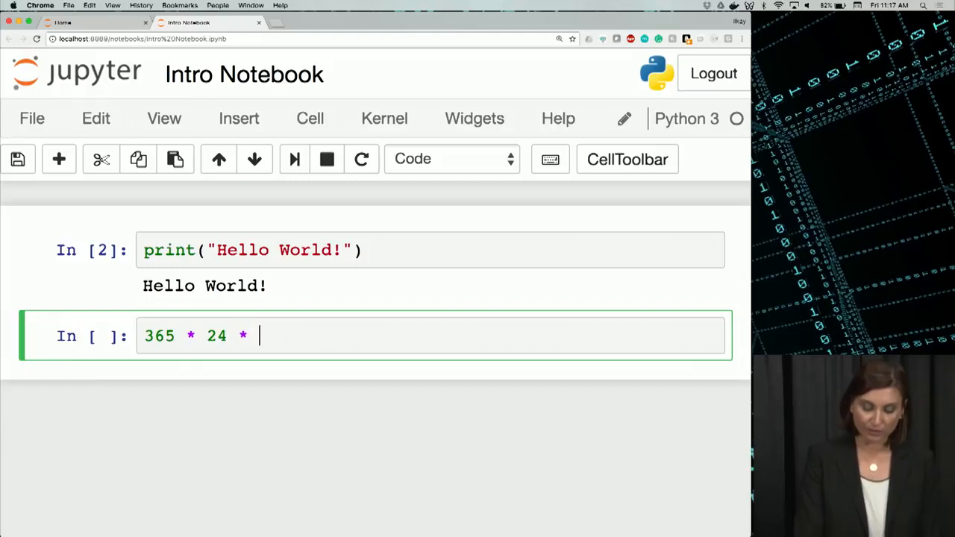
{"action": "type", "text": "60 *"}
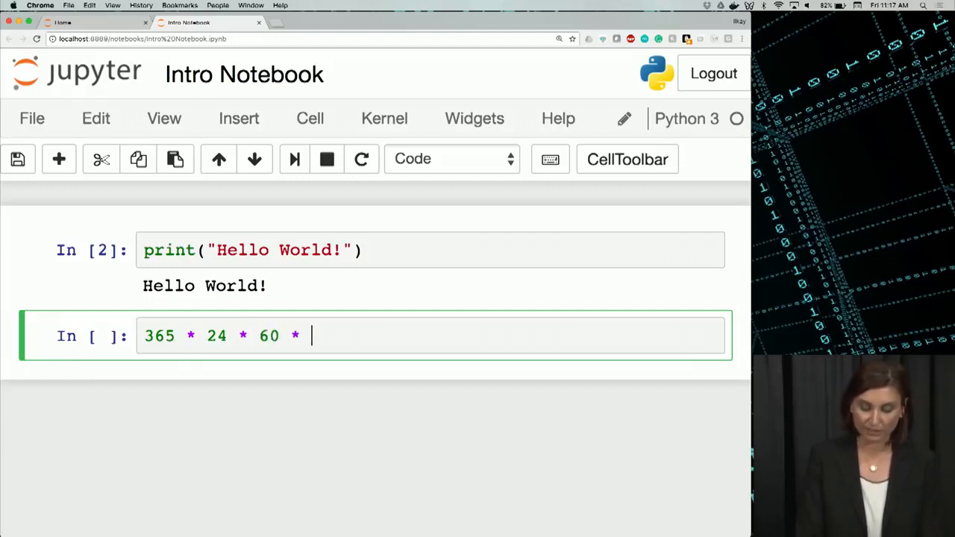
{"action": "type", "text": "60"}
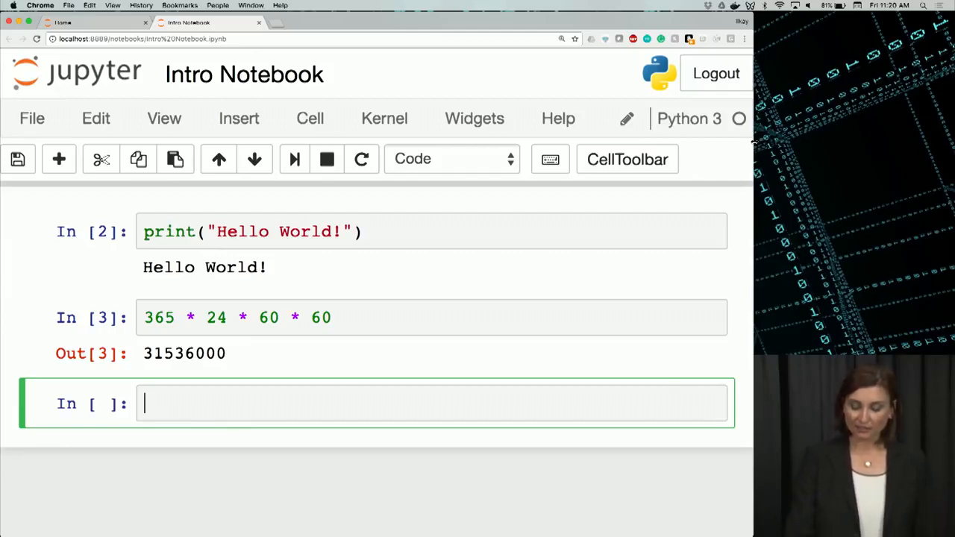
Divide the previous result with _ / 1e6, giving 31.536
{"action": "type", "text": "_ /"}
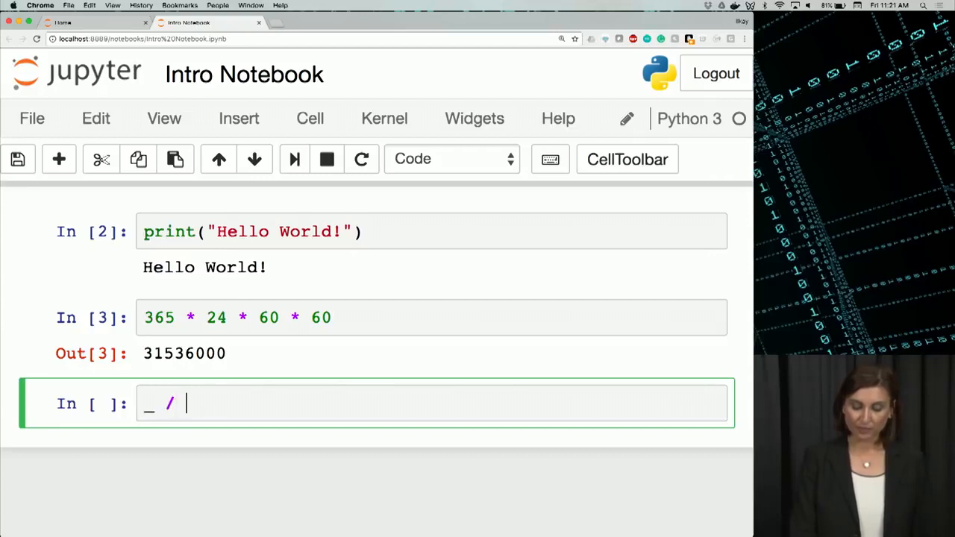
{"action": "type", "text": "1"}
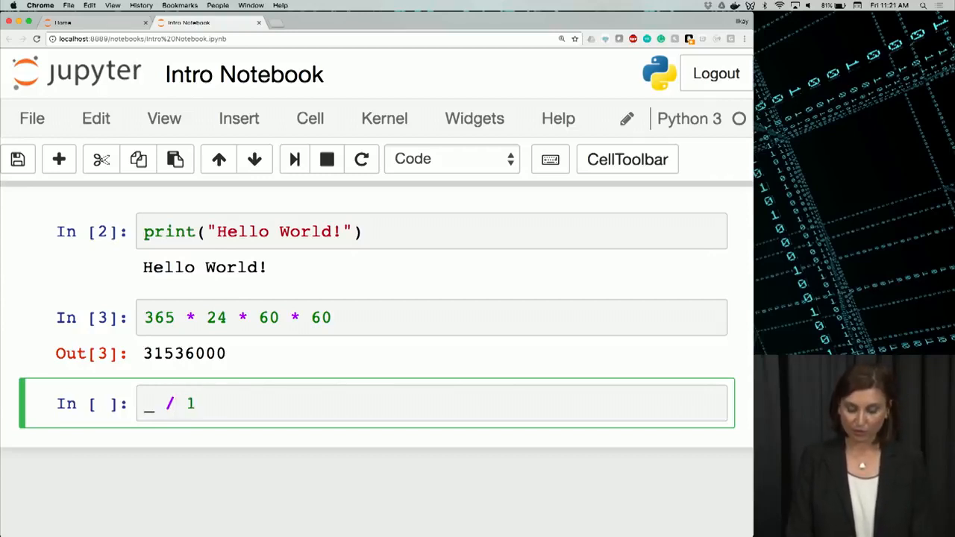
{"action": "type", "text": "e6"}
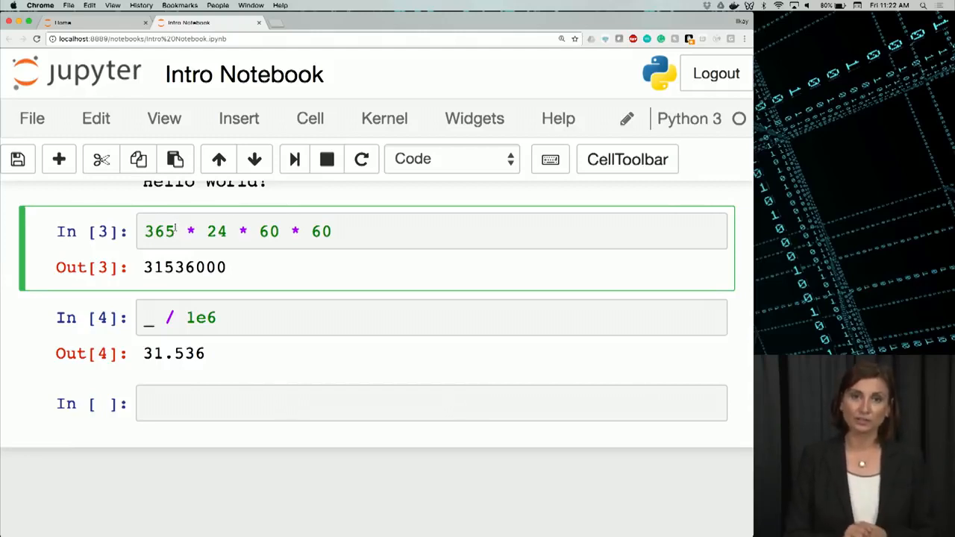
Change 365 to 366 and rerun both cells, giving 31622400 and 31.6224
{"action": "left_click", "coordinate": [18, 158]}
{"action": "type", "text": "6"}
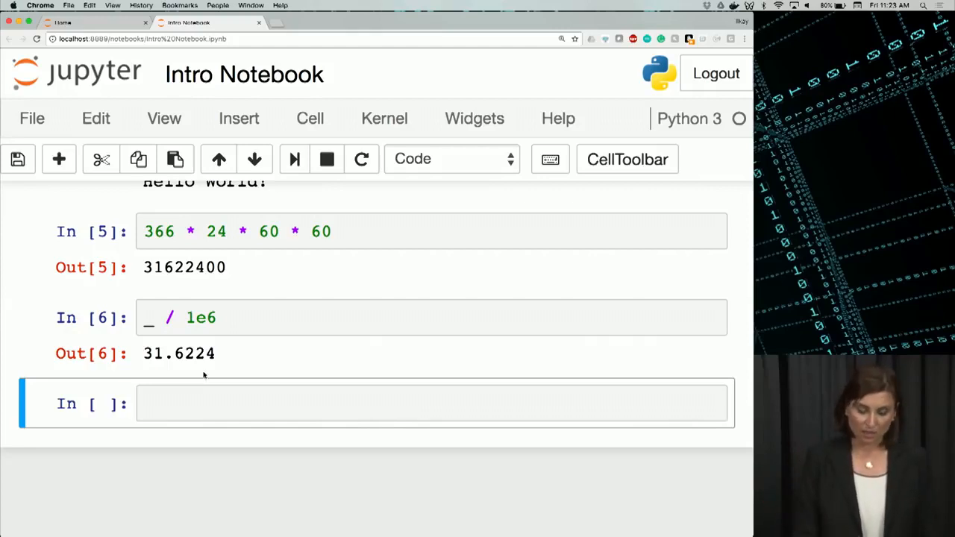
Duplicate the two cells, restore 365 in the copy, and rerun all four for 31.6224 and 31.536
{"action": "left_click", "coordinate": [261, 232]}
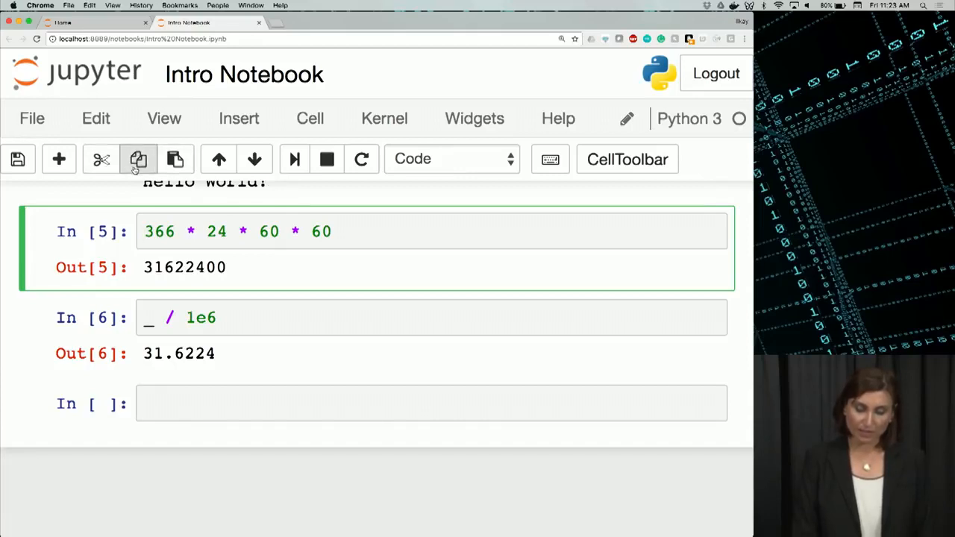
{"action": "left_click", "coordinate": [137, 159]}
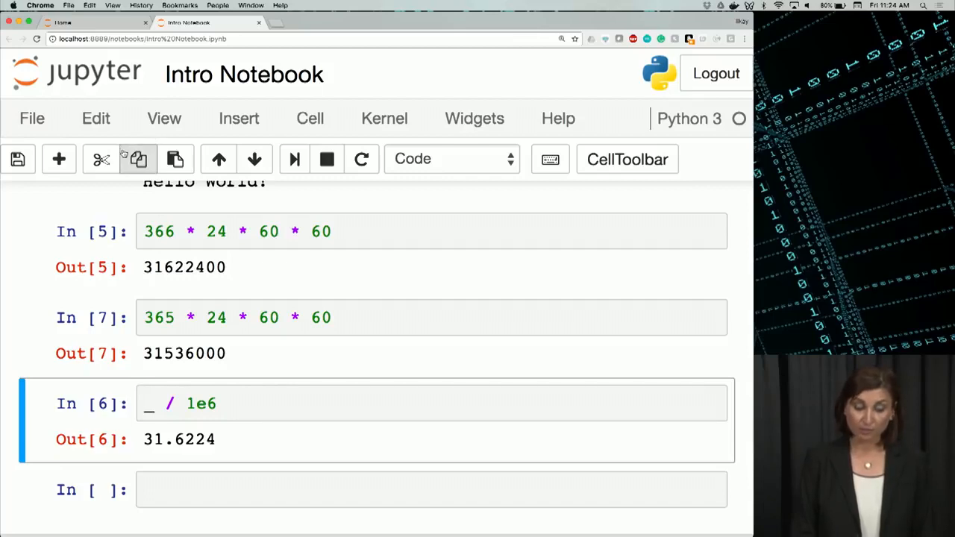
{"action": "left_click", "coordinate": [138, 158]}
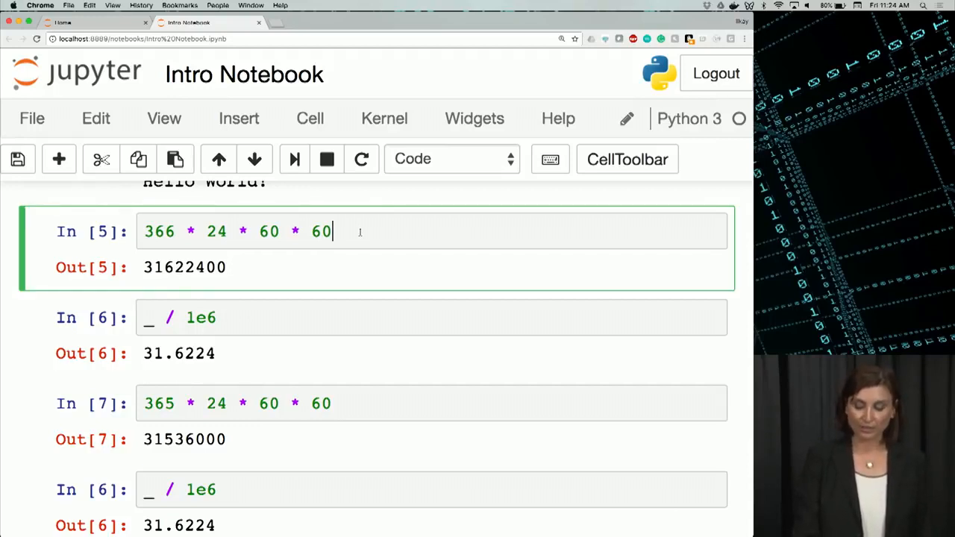
{"action": "key", "text": "shift+enter"}
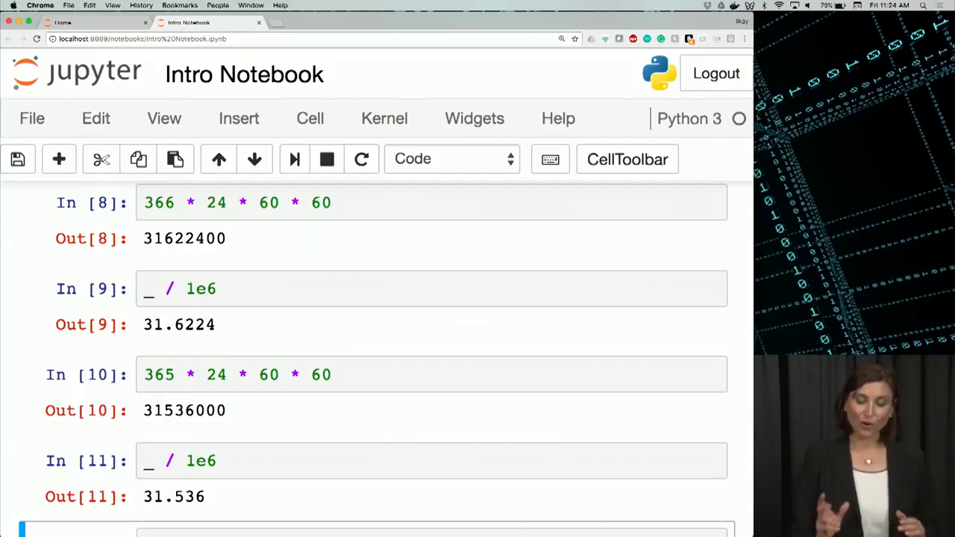
{"action": "scroll", "scroll_direction": "down", "scroll_amount": 3}
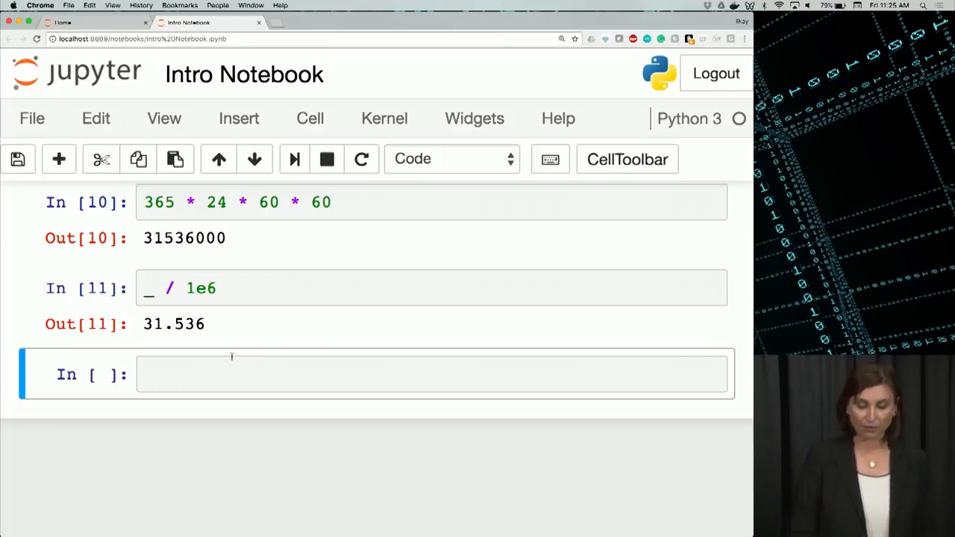
{"action": "mouse_move", "coordinate": [218, 372]}
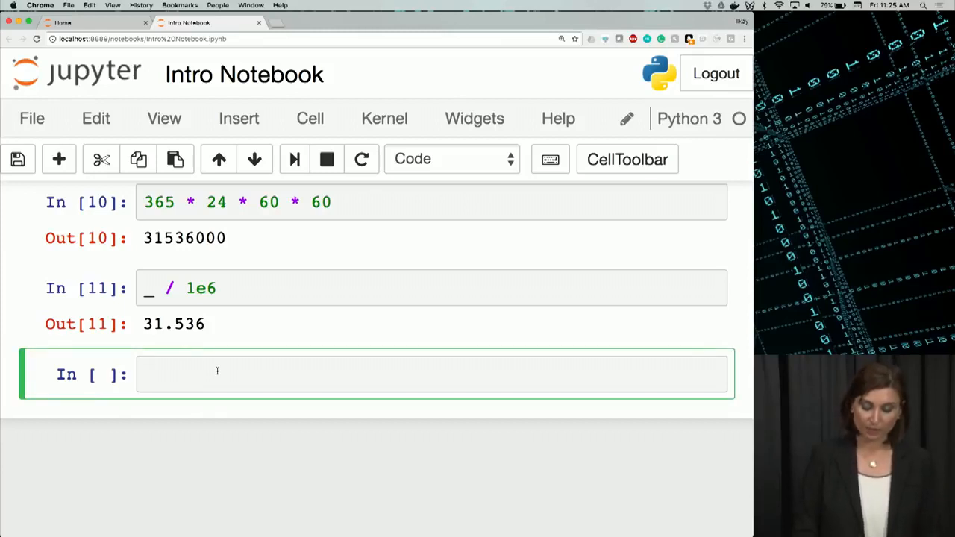
Add a cell with x = 4 + 3 and print(x), outputting 7
{"action": "type", "text": "x"}
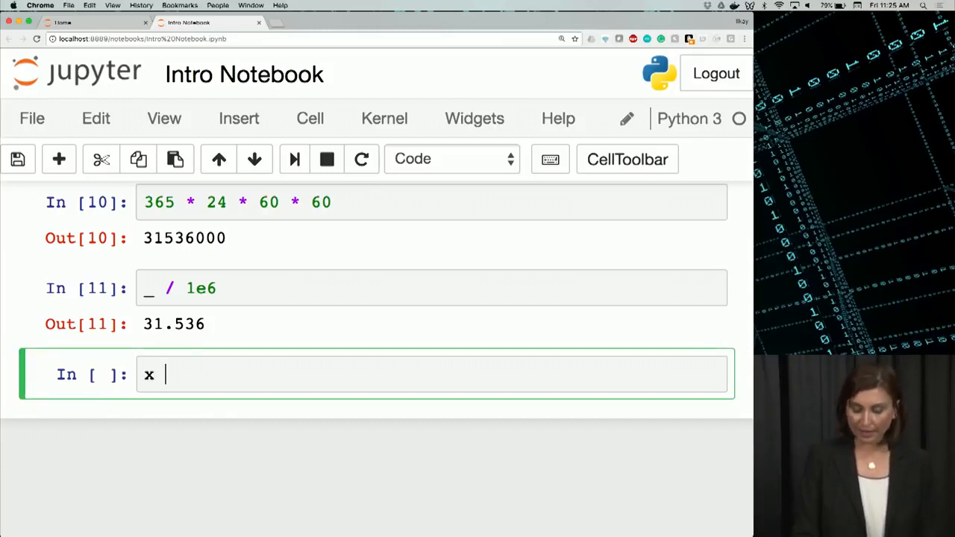
{"action": "type", "text": "= 4"}
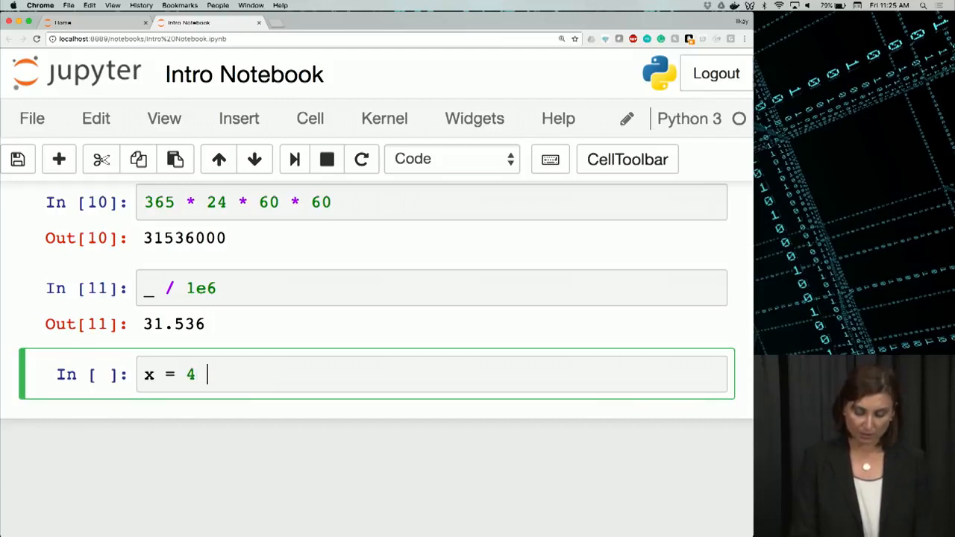
{"action": "type", "text": "+ 3"}
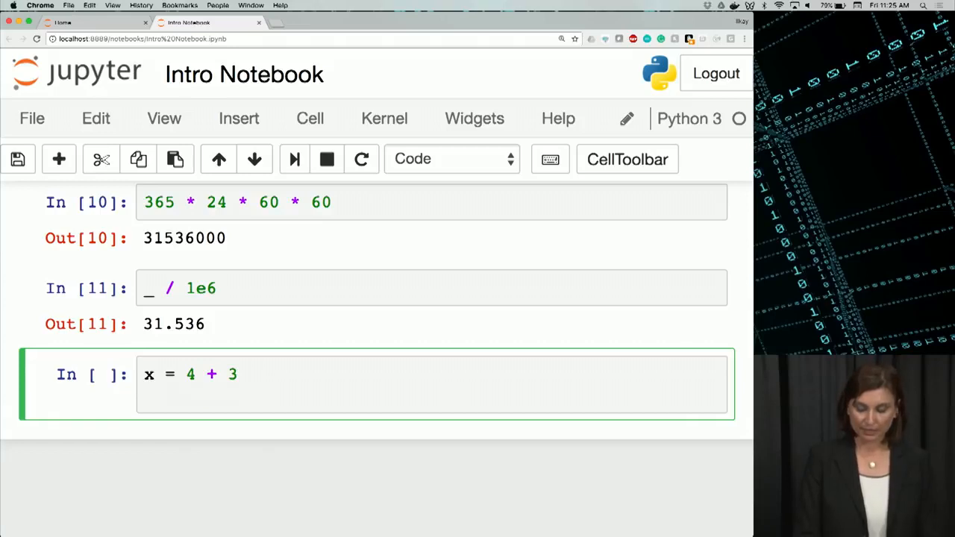
{"action": "type", "text": "print"}
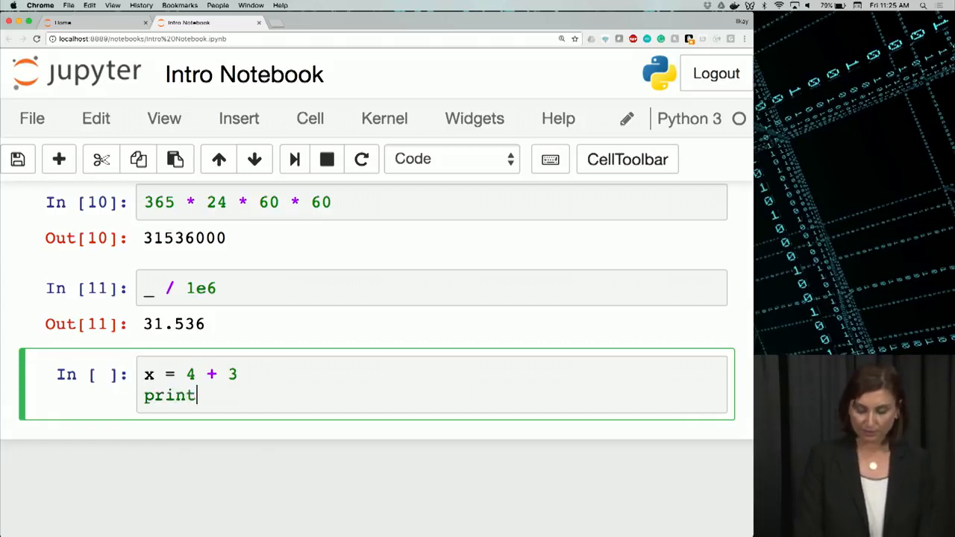
{"action": "type", "text": "(x)"}
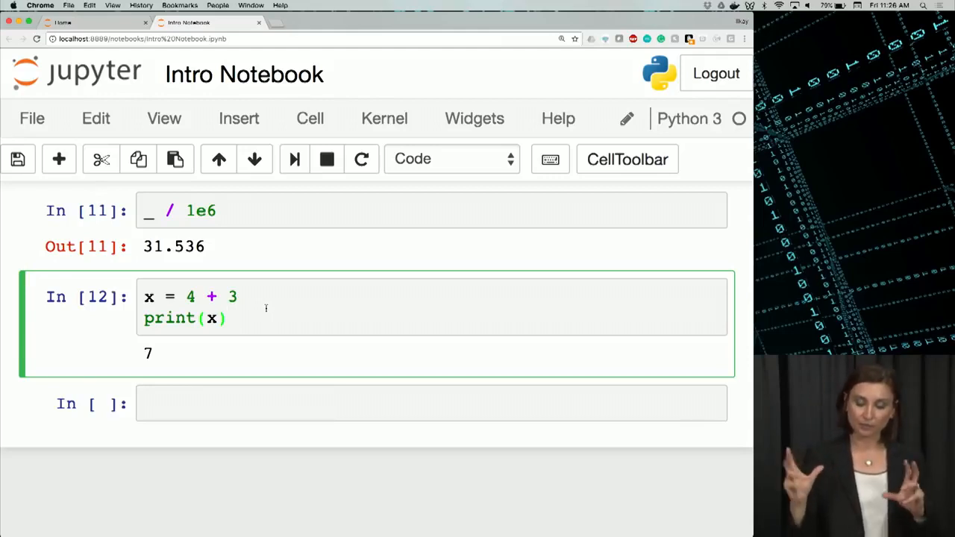
{"action": "left_click", "coordinate": [228, 317]}
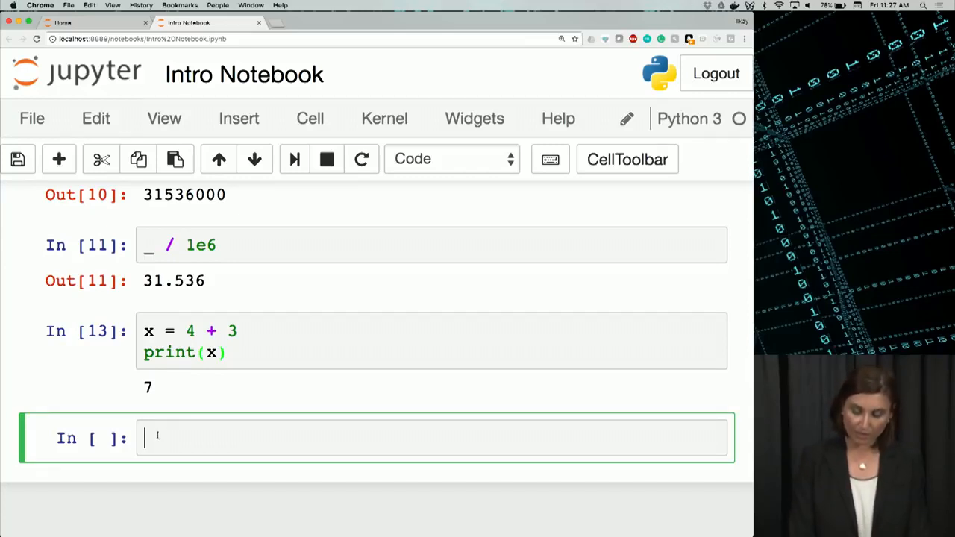
Add and run a cell with print("temp"), outputting temp
{"action": "type", "text": "prin"}
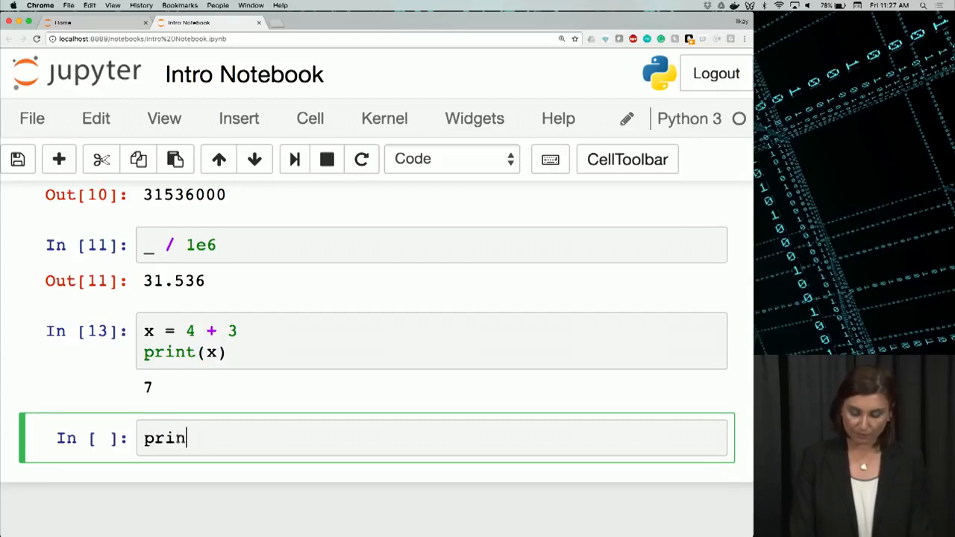
{"action": "type", "text": "t()"}
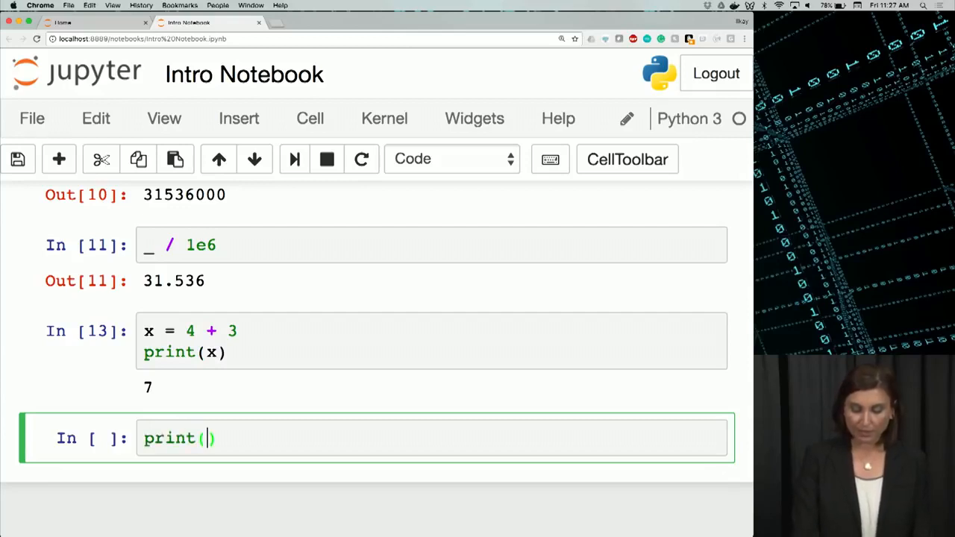
{"action": "type", "text": "\"temp\""}
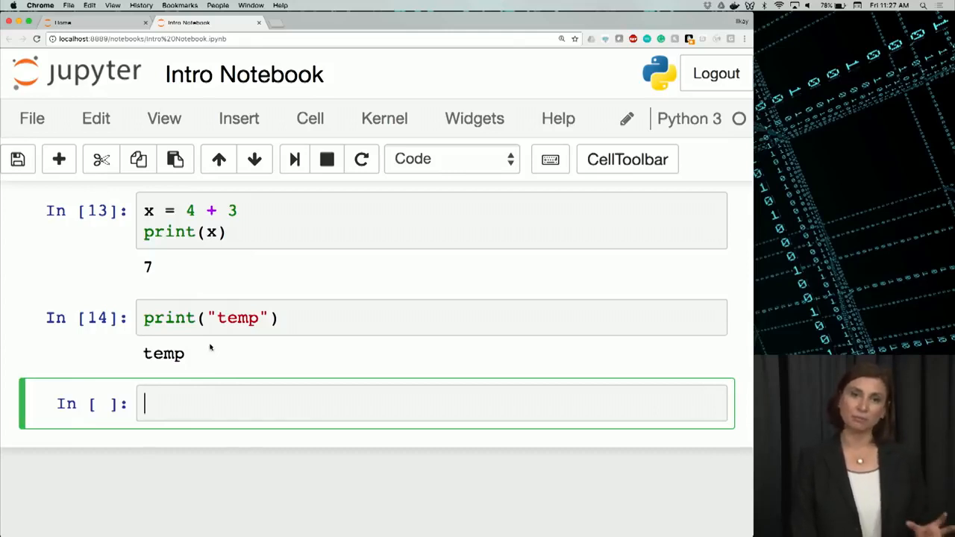
Cut the print("temp") cell out of the notebook and save
{"action": "left_click", "coordinate": [324, 318]}
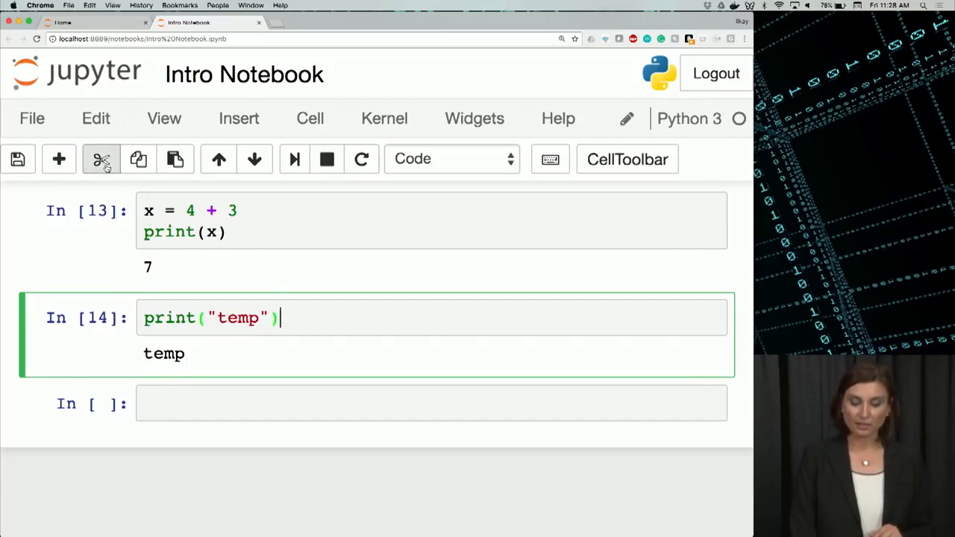
{"action": "mouse_move", "coordinate": [101, 158]}
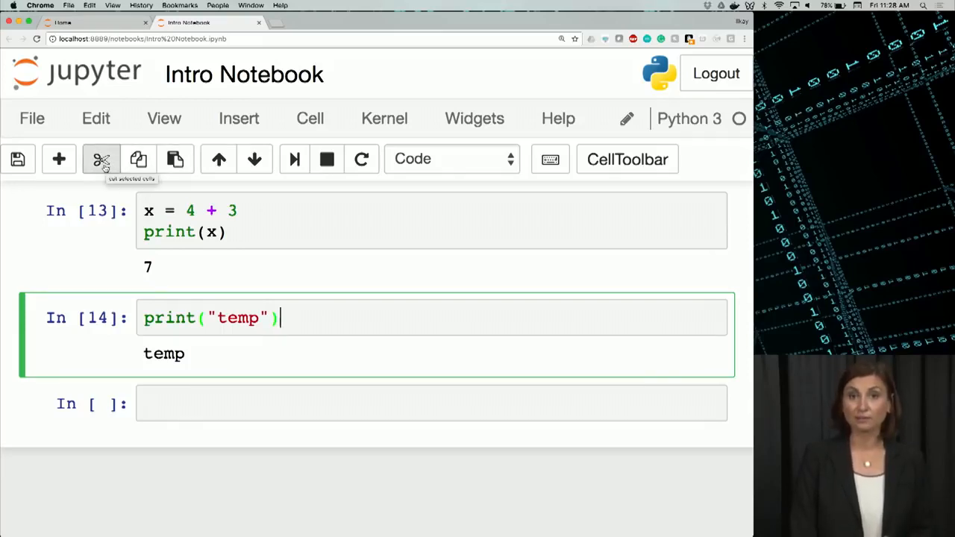
{"action": "left_click", "coordinate": [102, 158]}
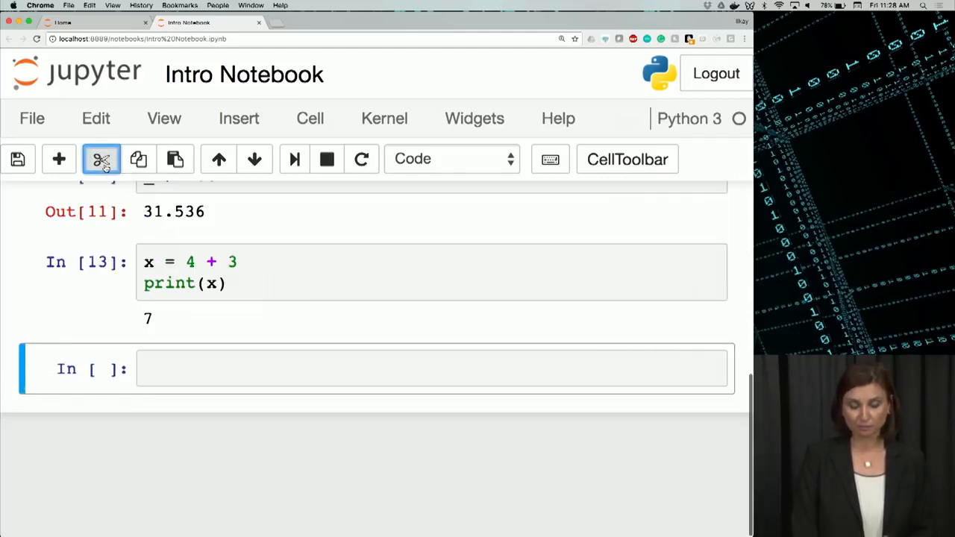
{"action": "left_click", "coordinate": [18, 158]}
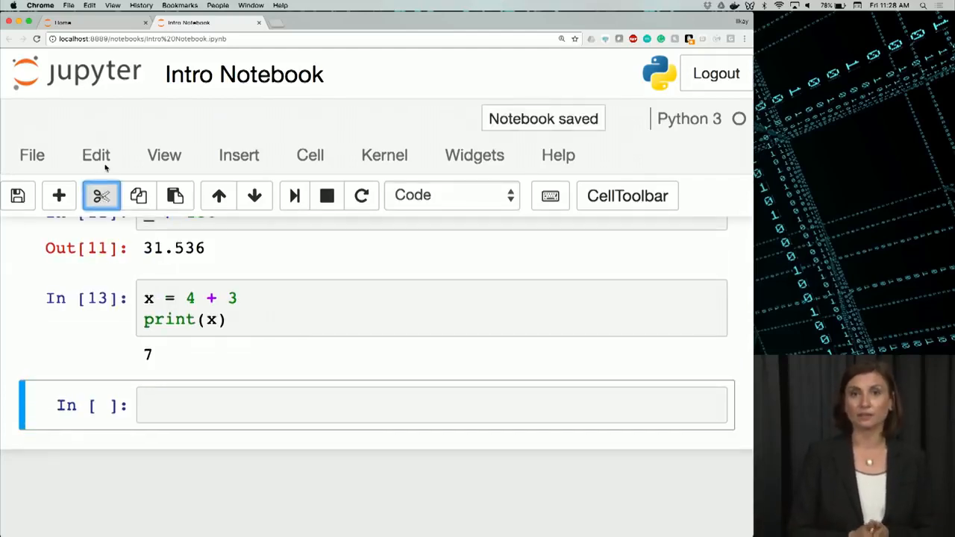